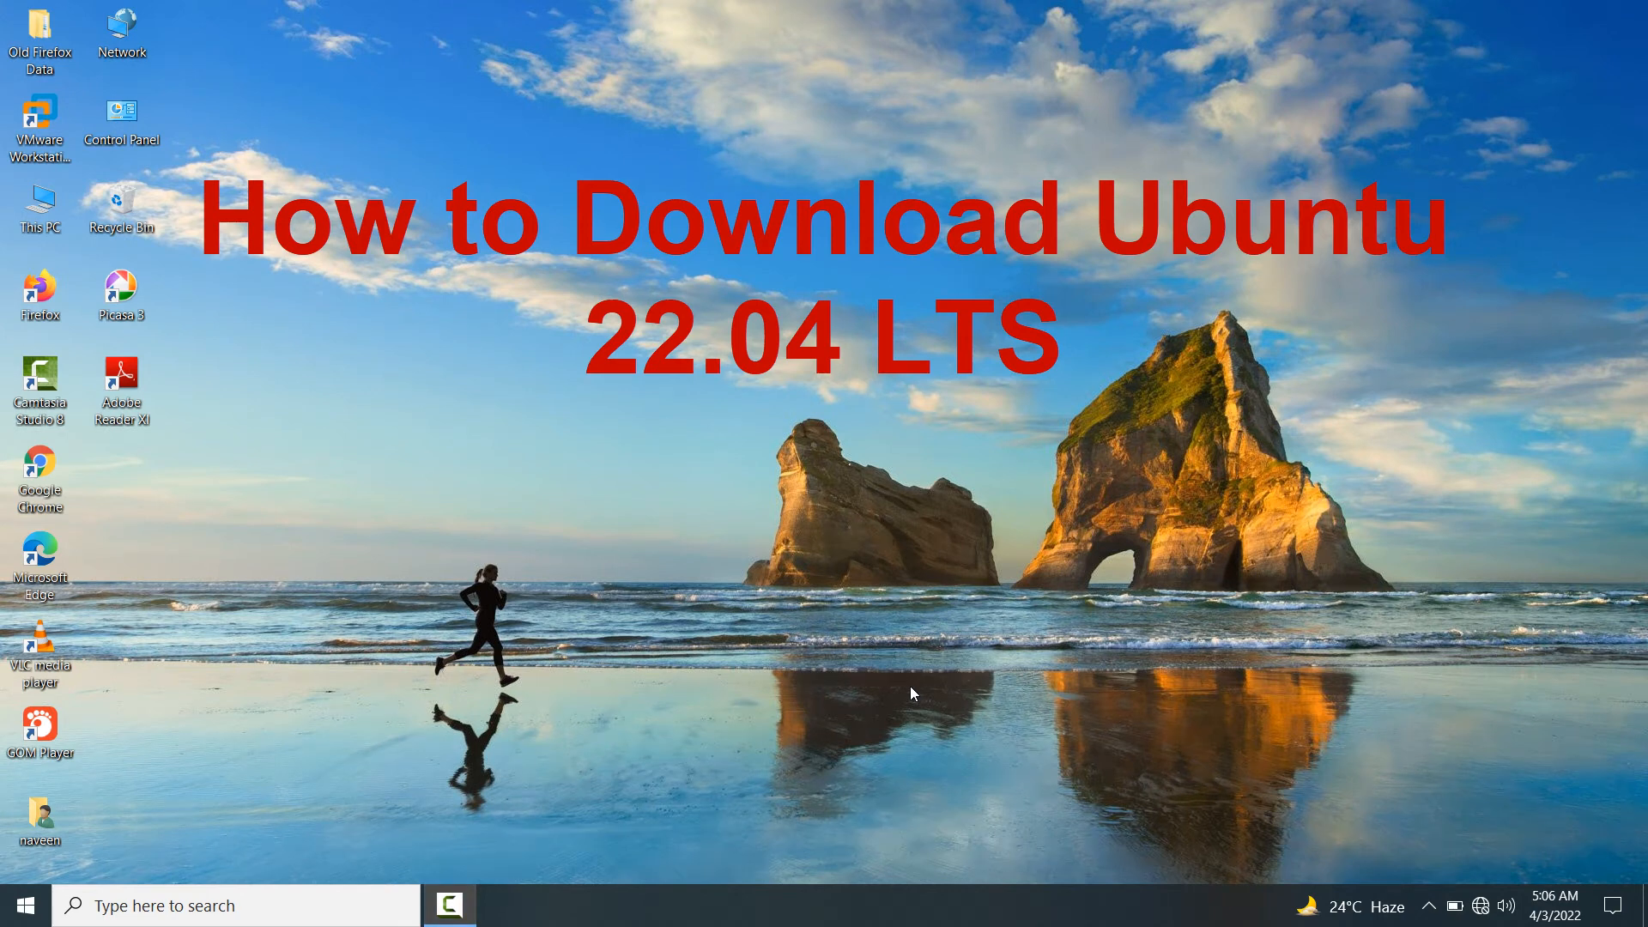
mouse_move(938, 724)
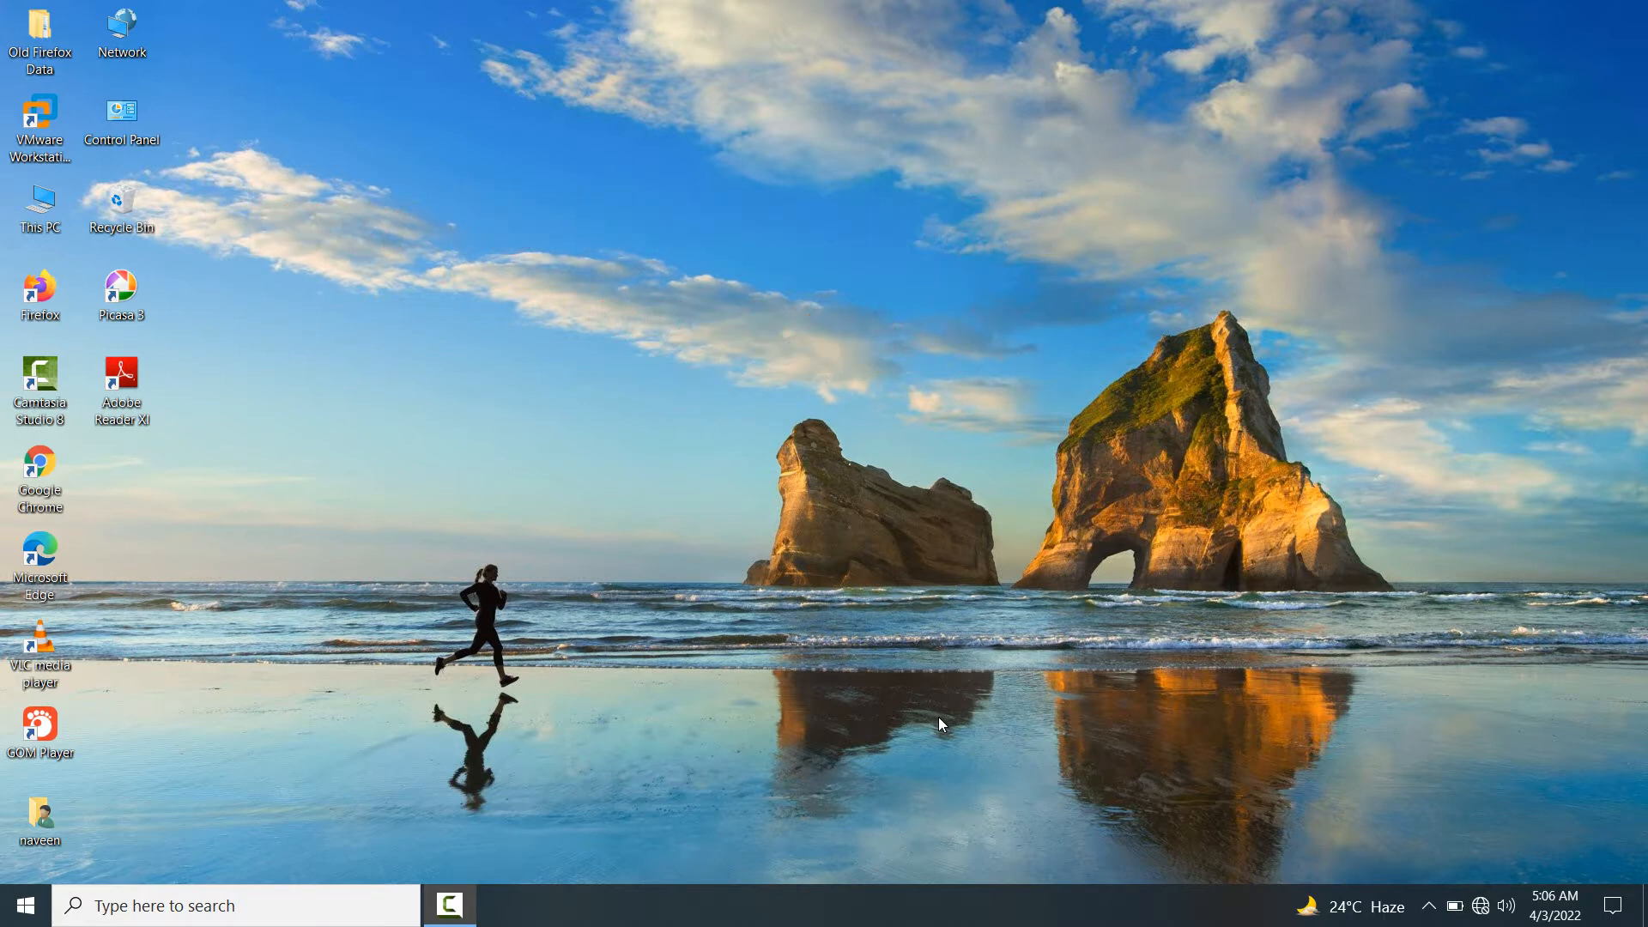
mouse_move(995, 848)
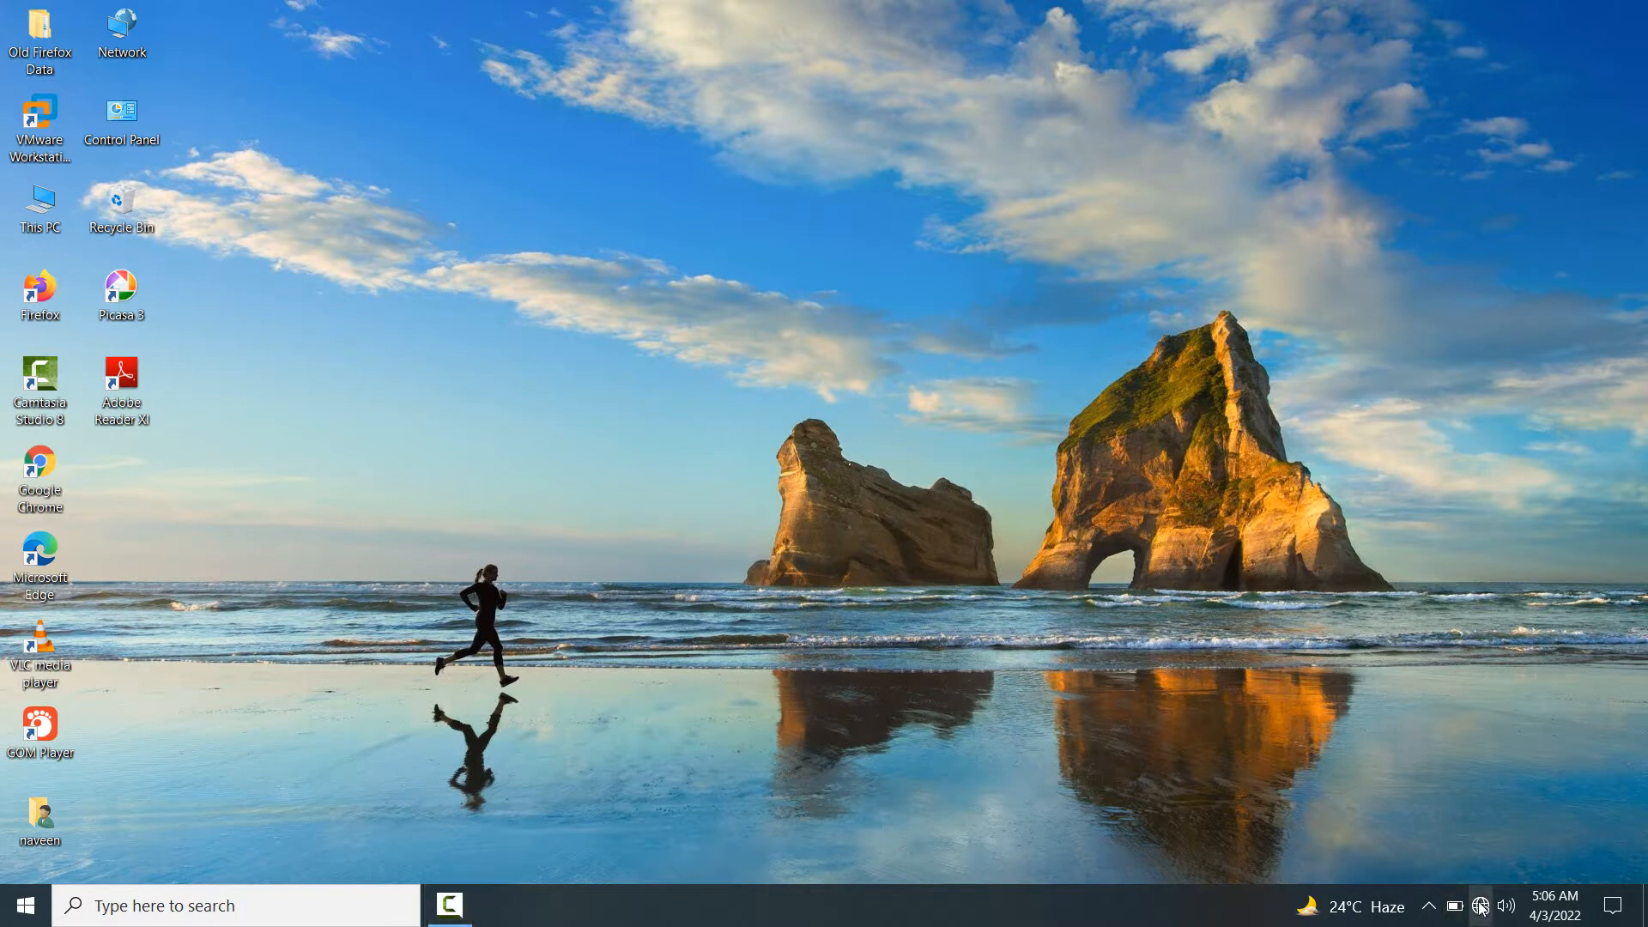
Step: Join the TP-Link_52C4 Wi-Fi network from the system tray network list
click(1478, 905)
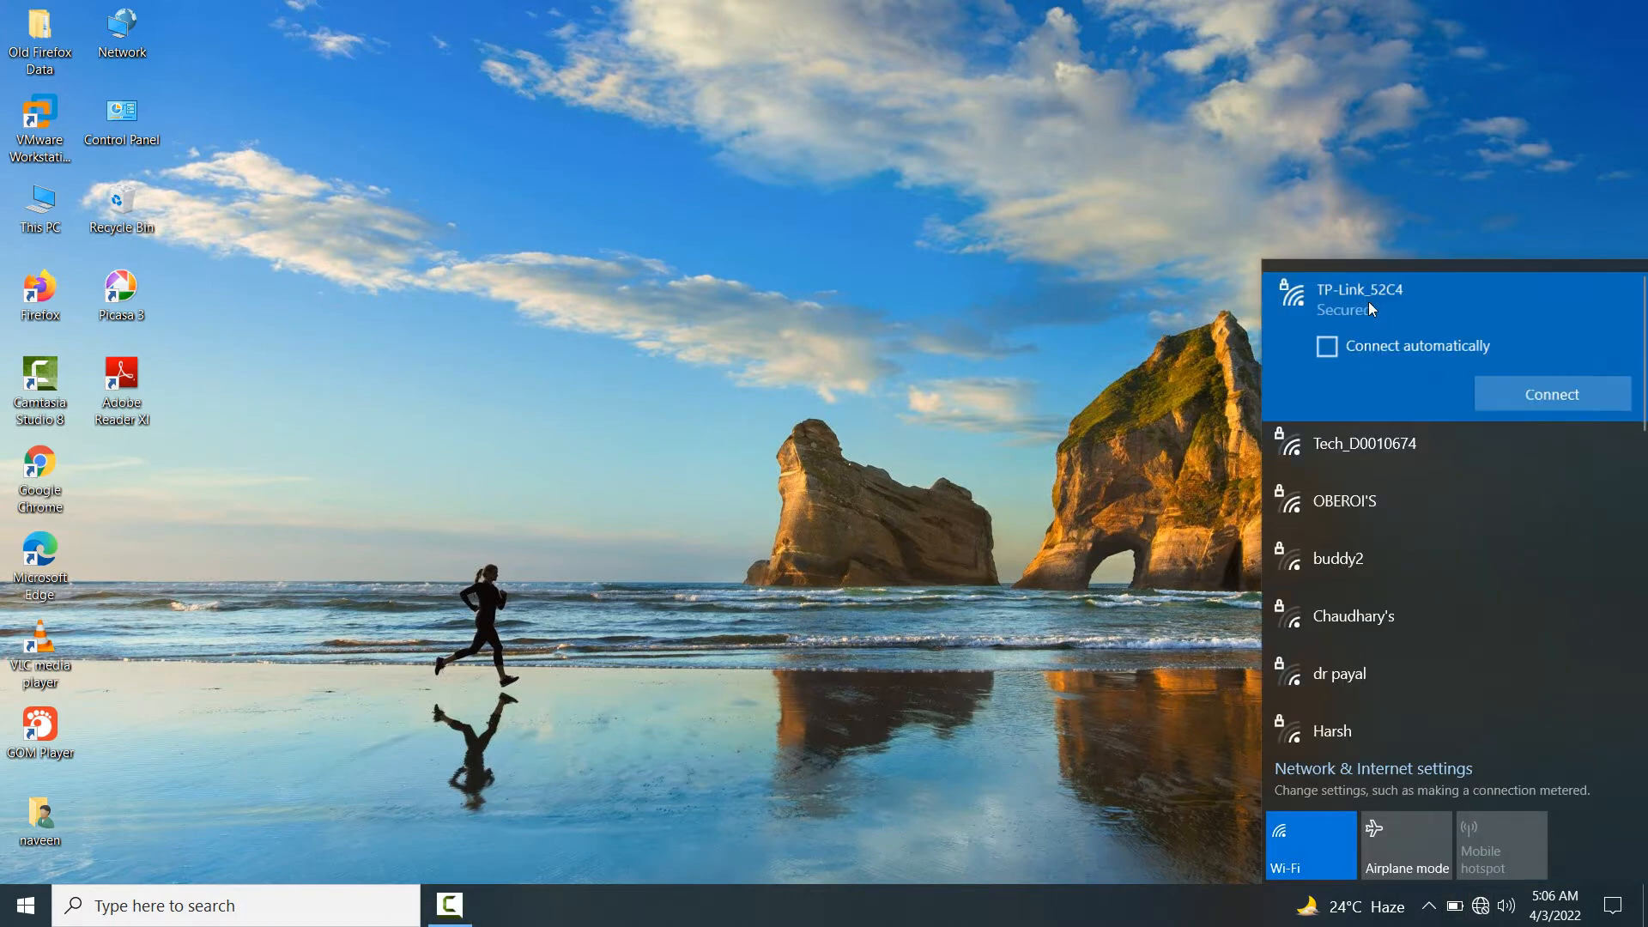
click(925, 404)
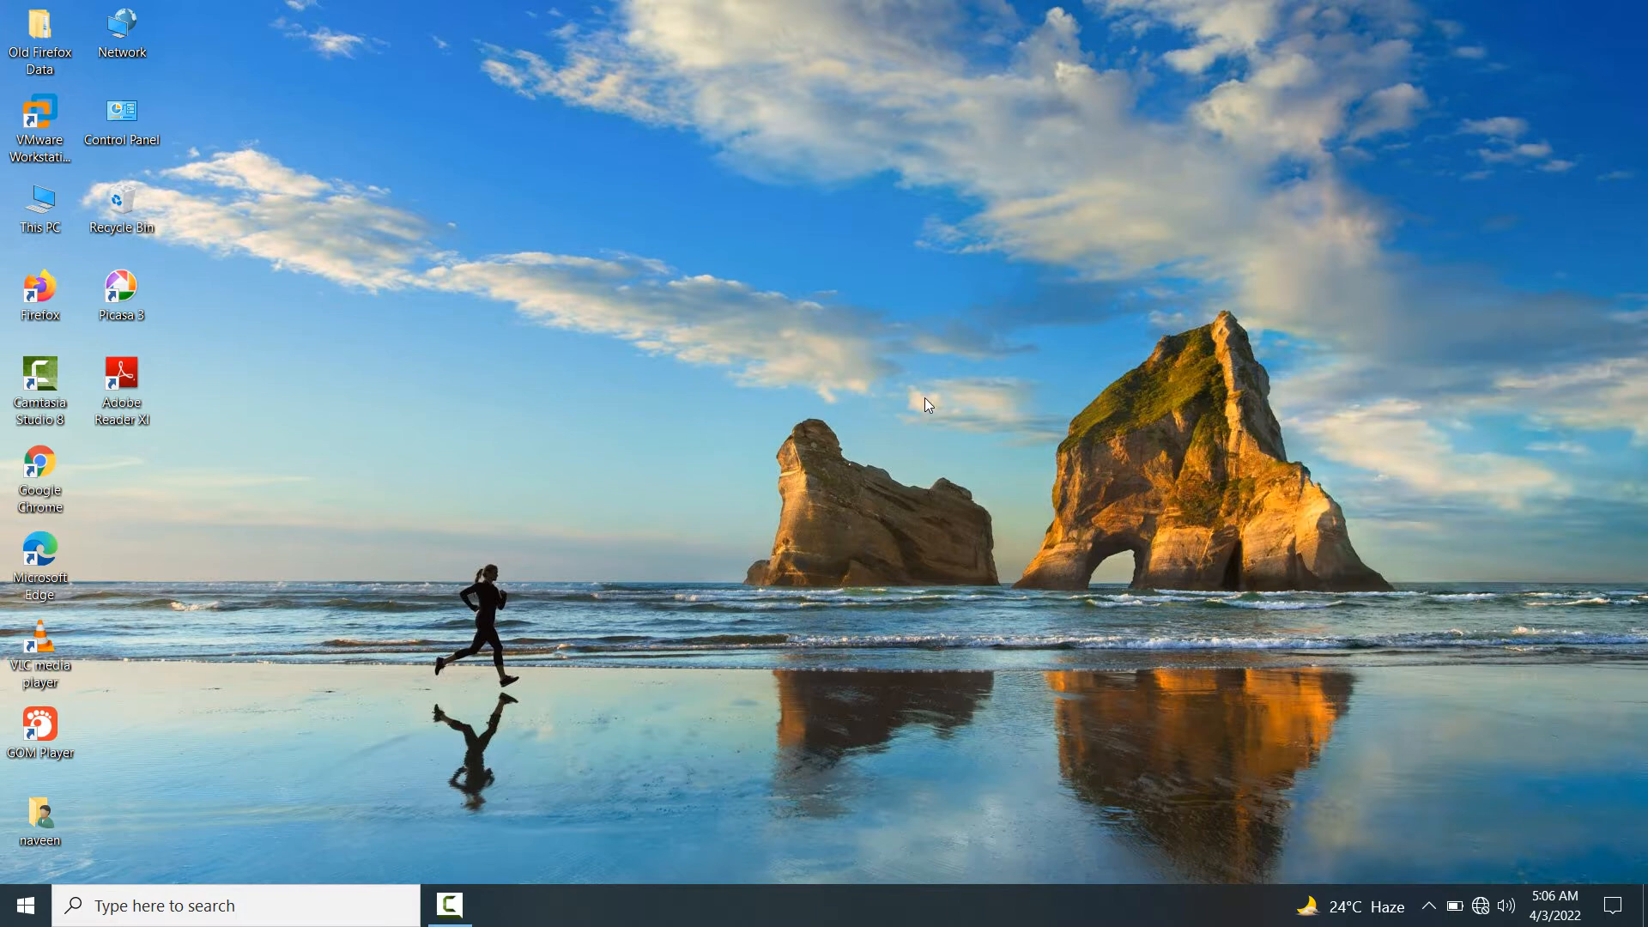
mouse_move(201, 477)
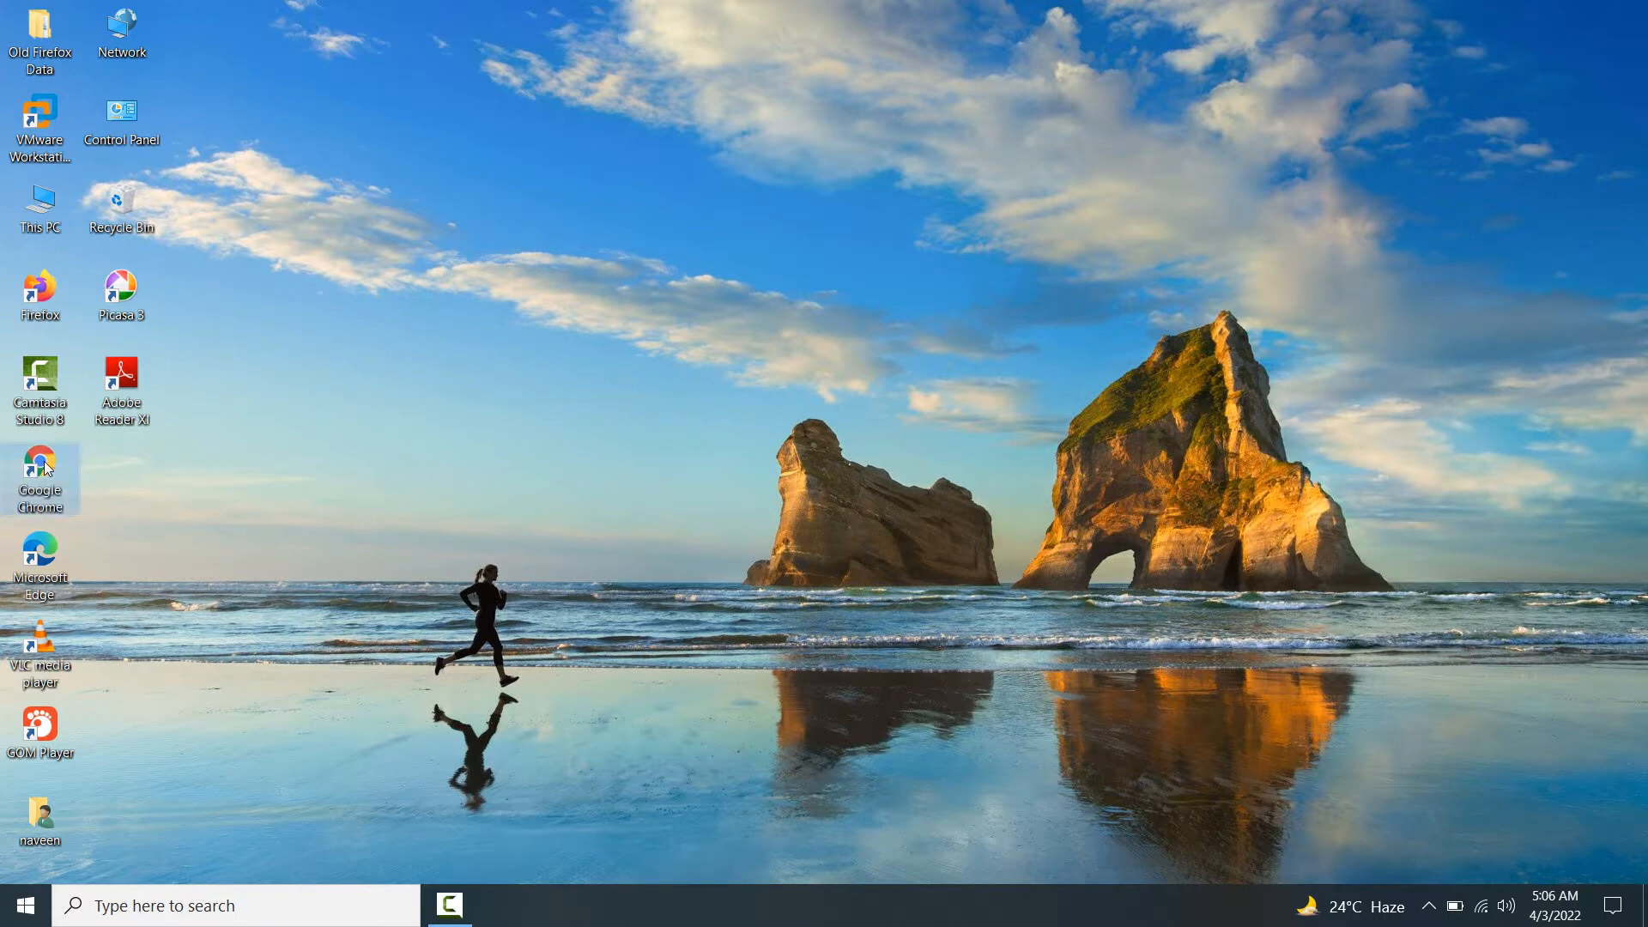
Step: Launch Chrome and Google 'ubuntu 22.4 download' to find Ubuntu 22.04 download pages
double_click(40, 478)
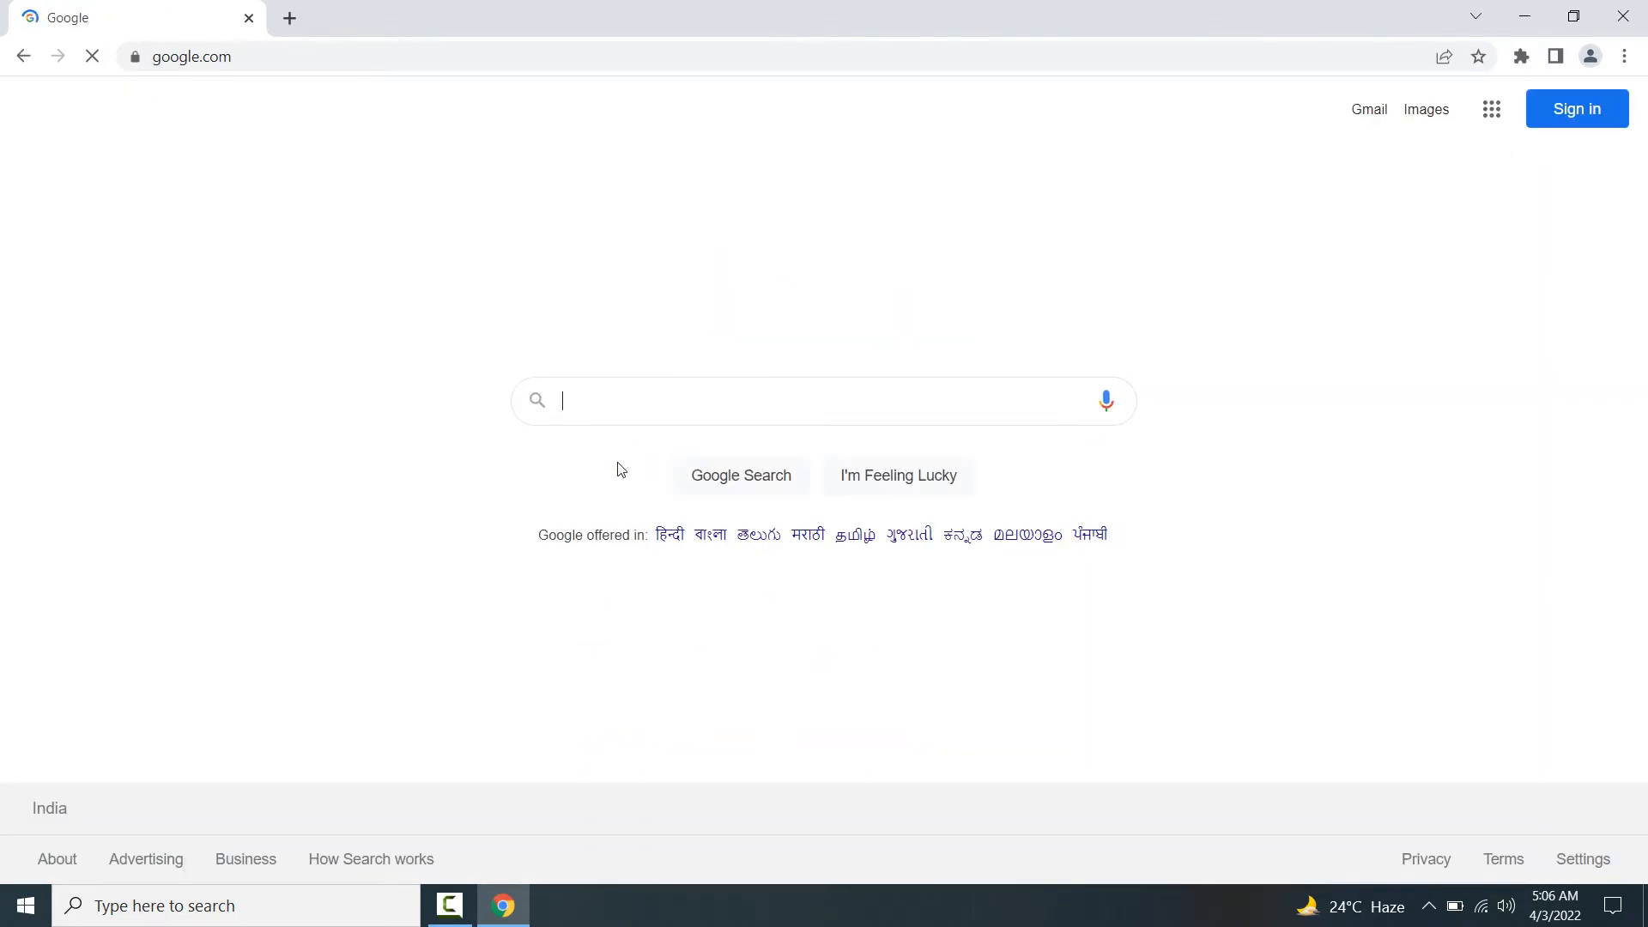
text(ubuntu 22)
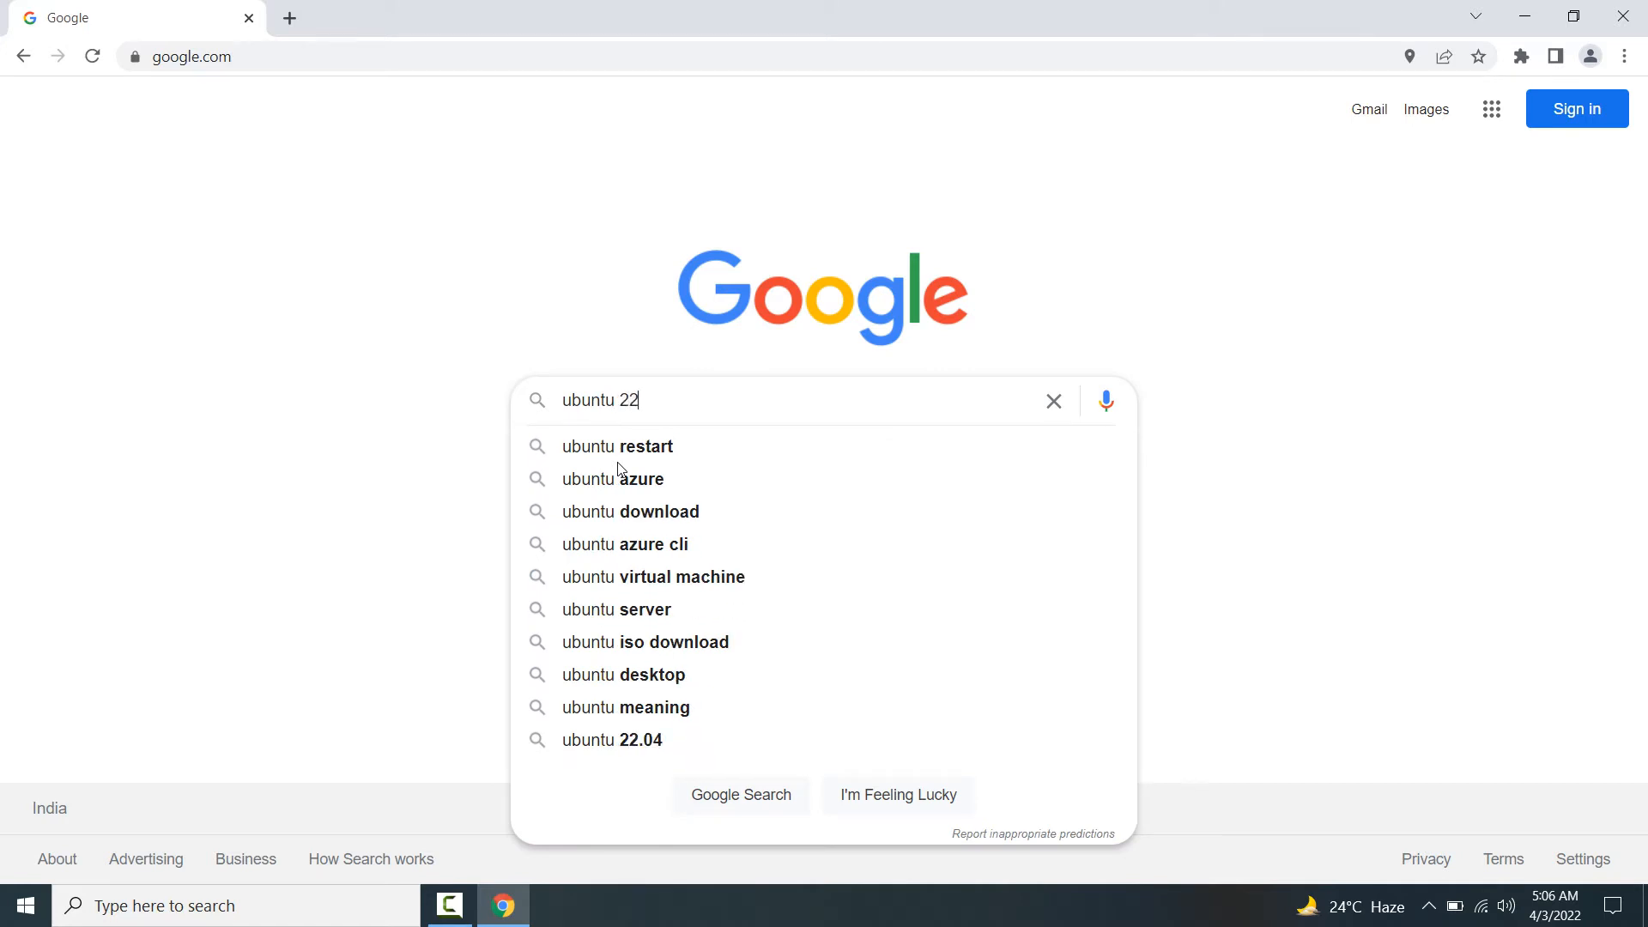
text(.4)
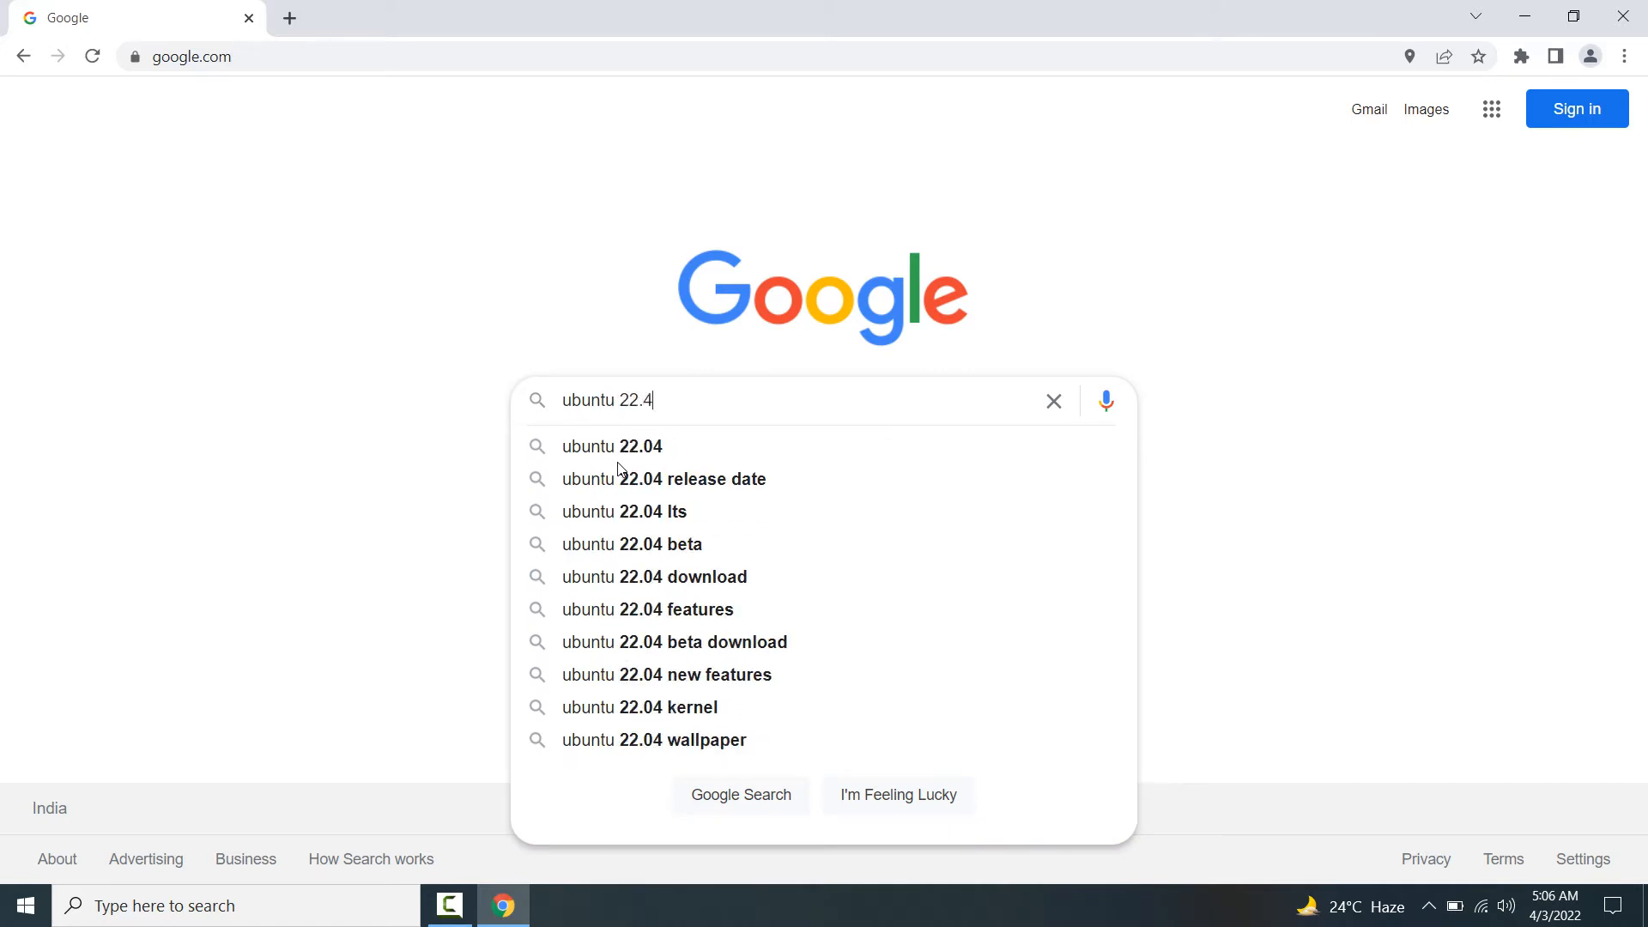
click(655, 576)
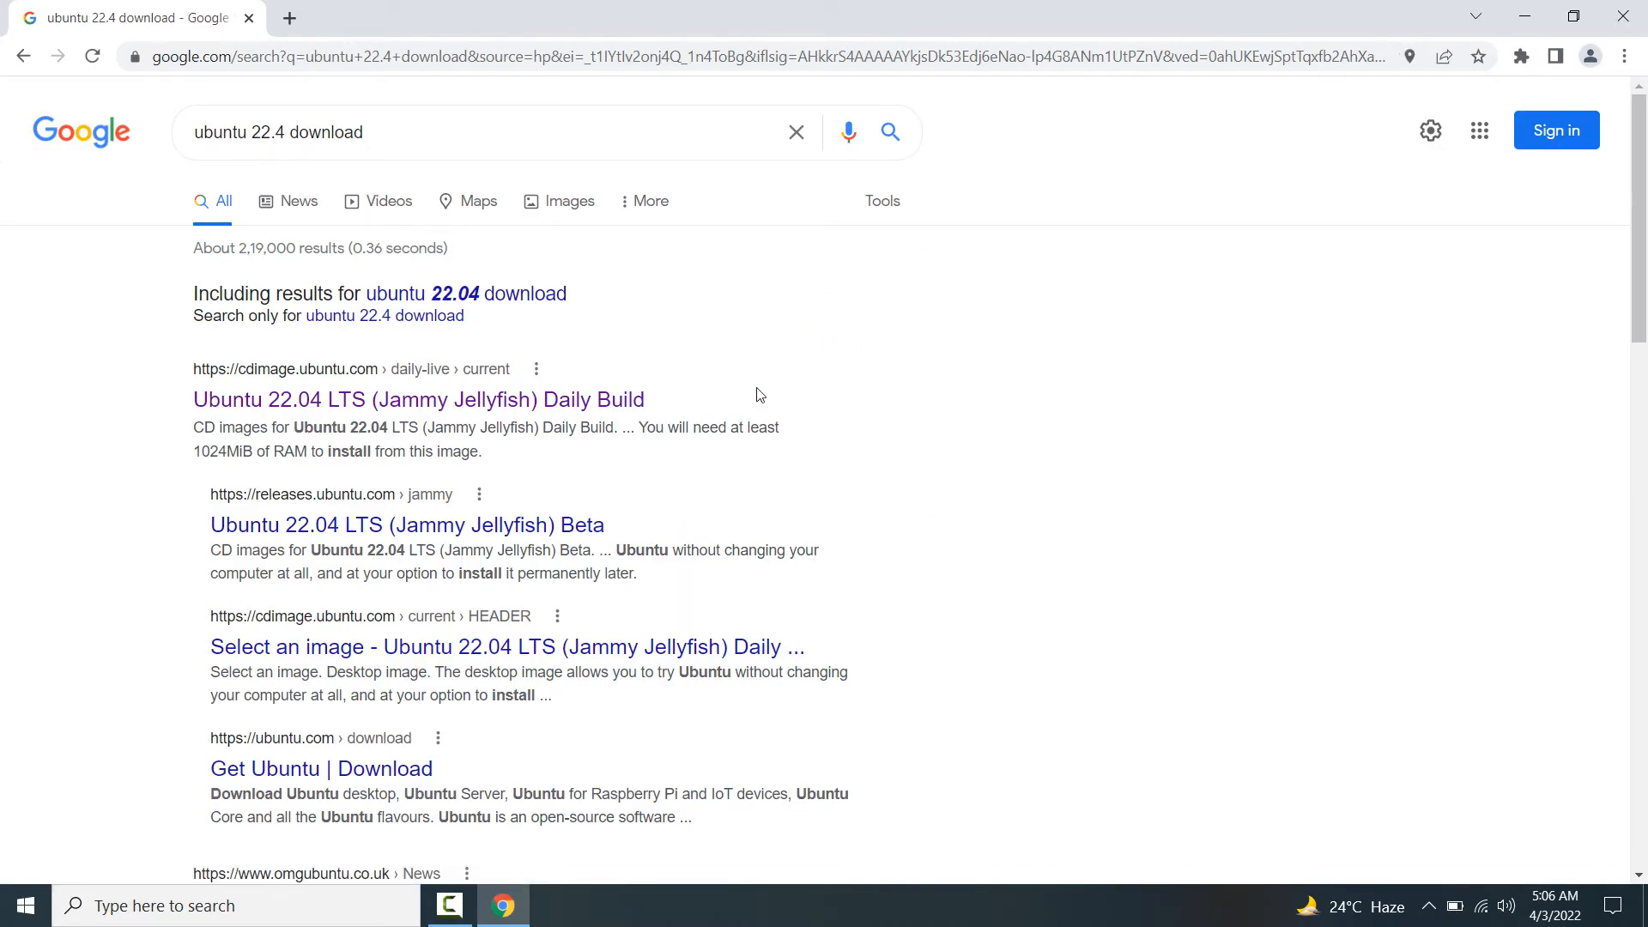
mouse_move(320, 411)
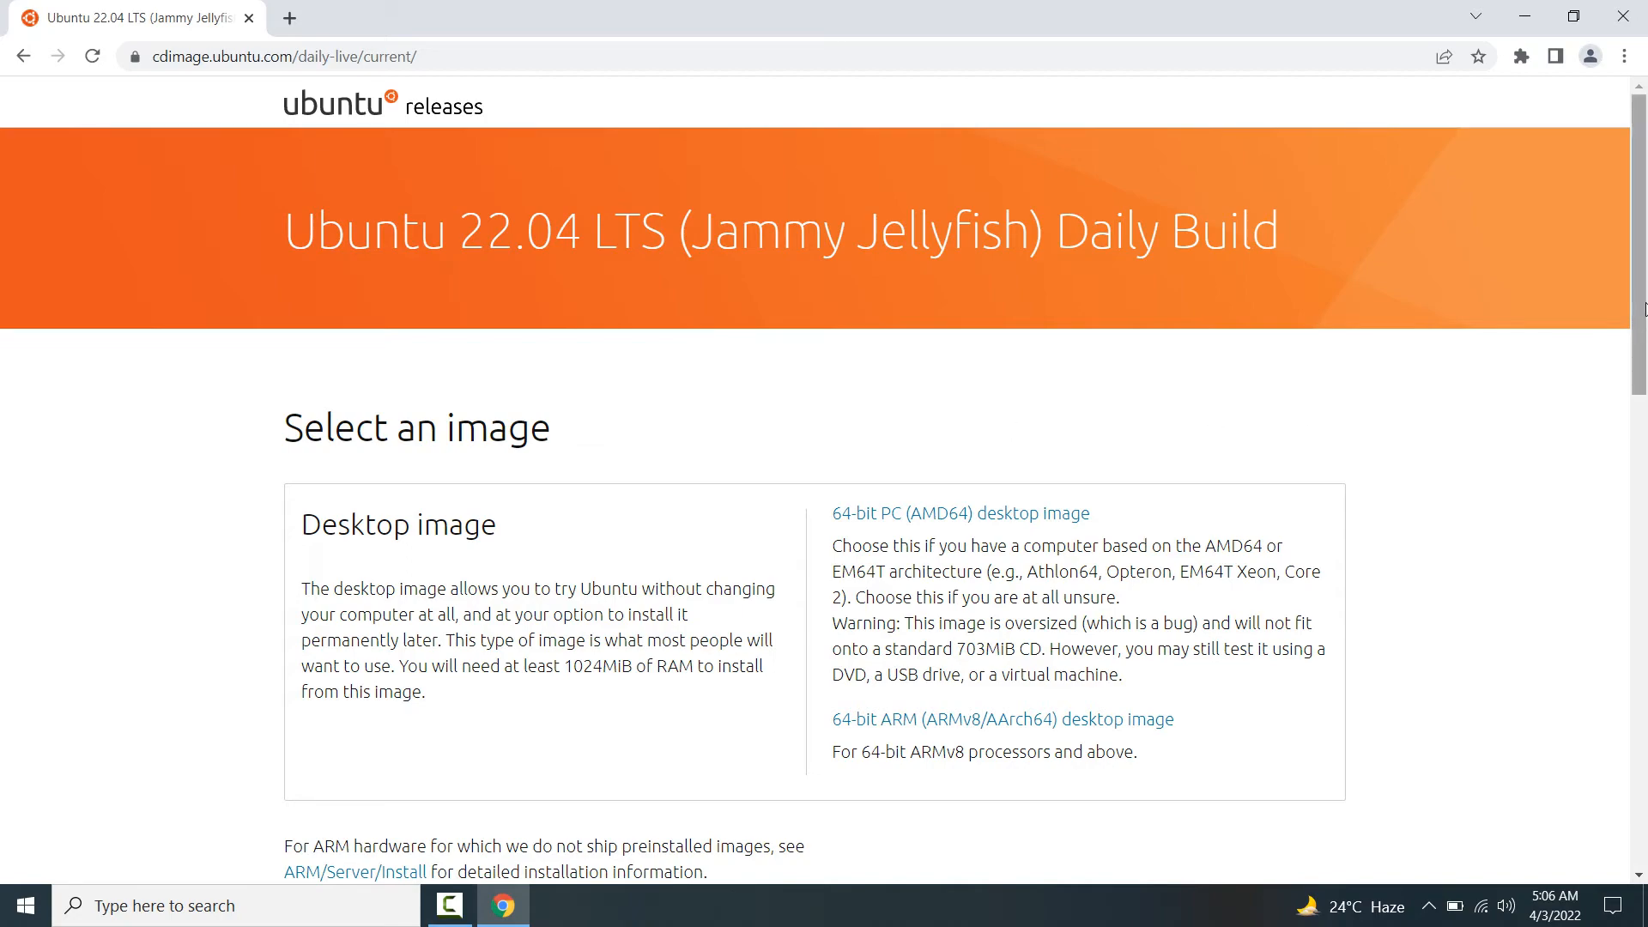
Step: Download the 64-bit PC (AMD64) desktop image jammy-desktop-amd64.iso into Downloads
scroll(down, 3)
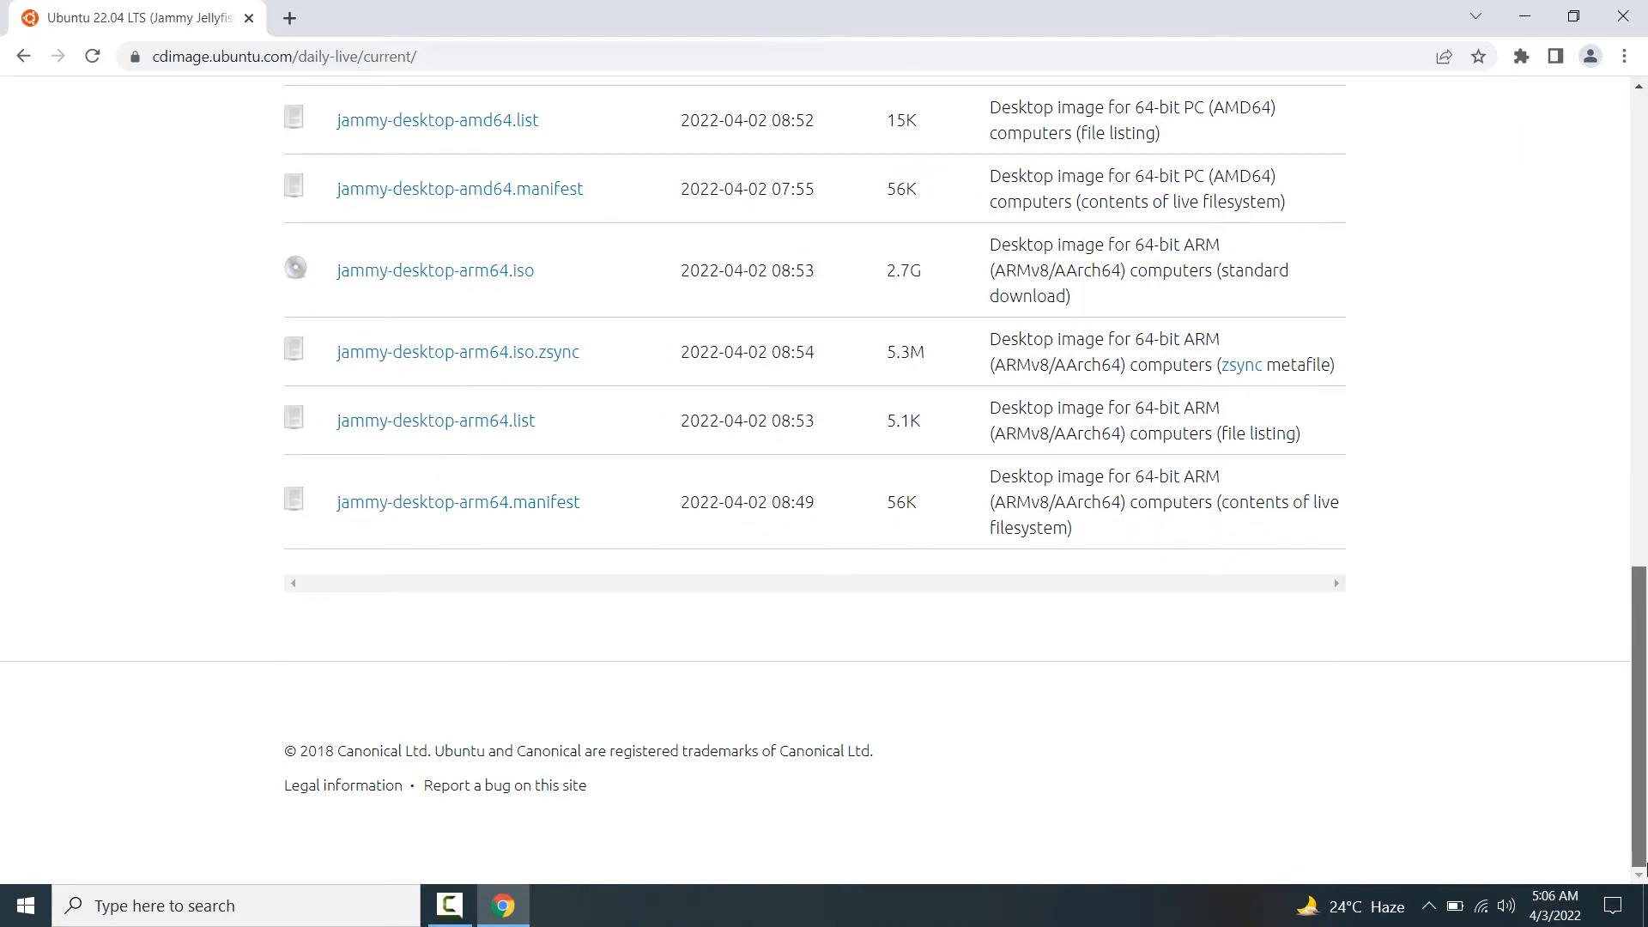
scroll(up, 3)
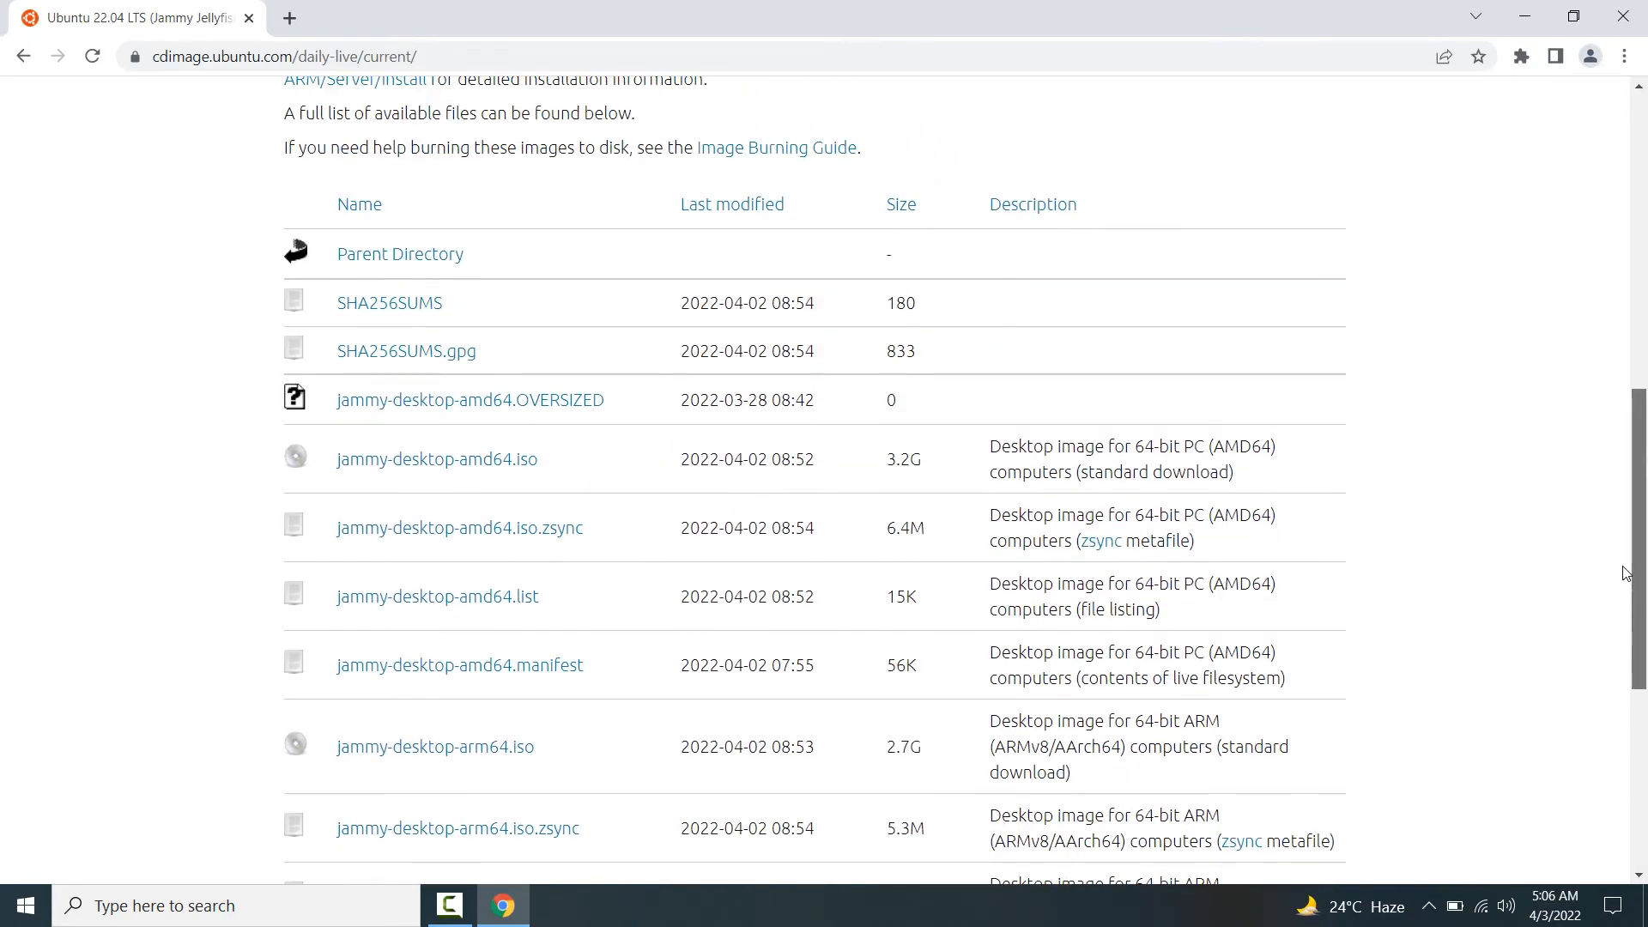
scroll(up, 3)
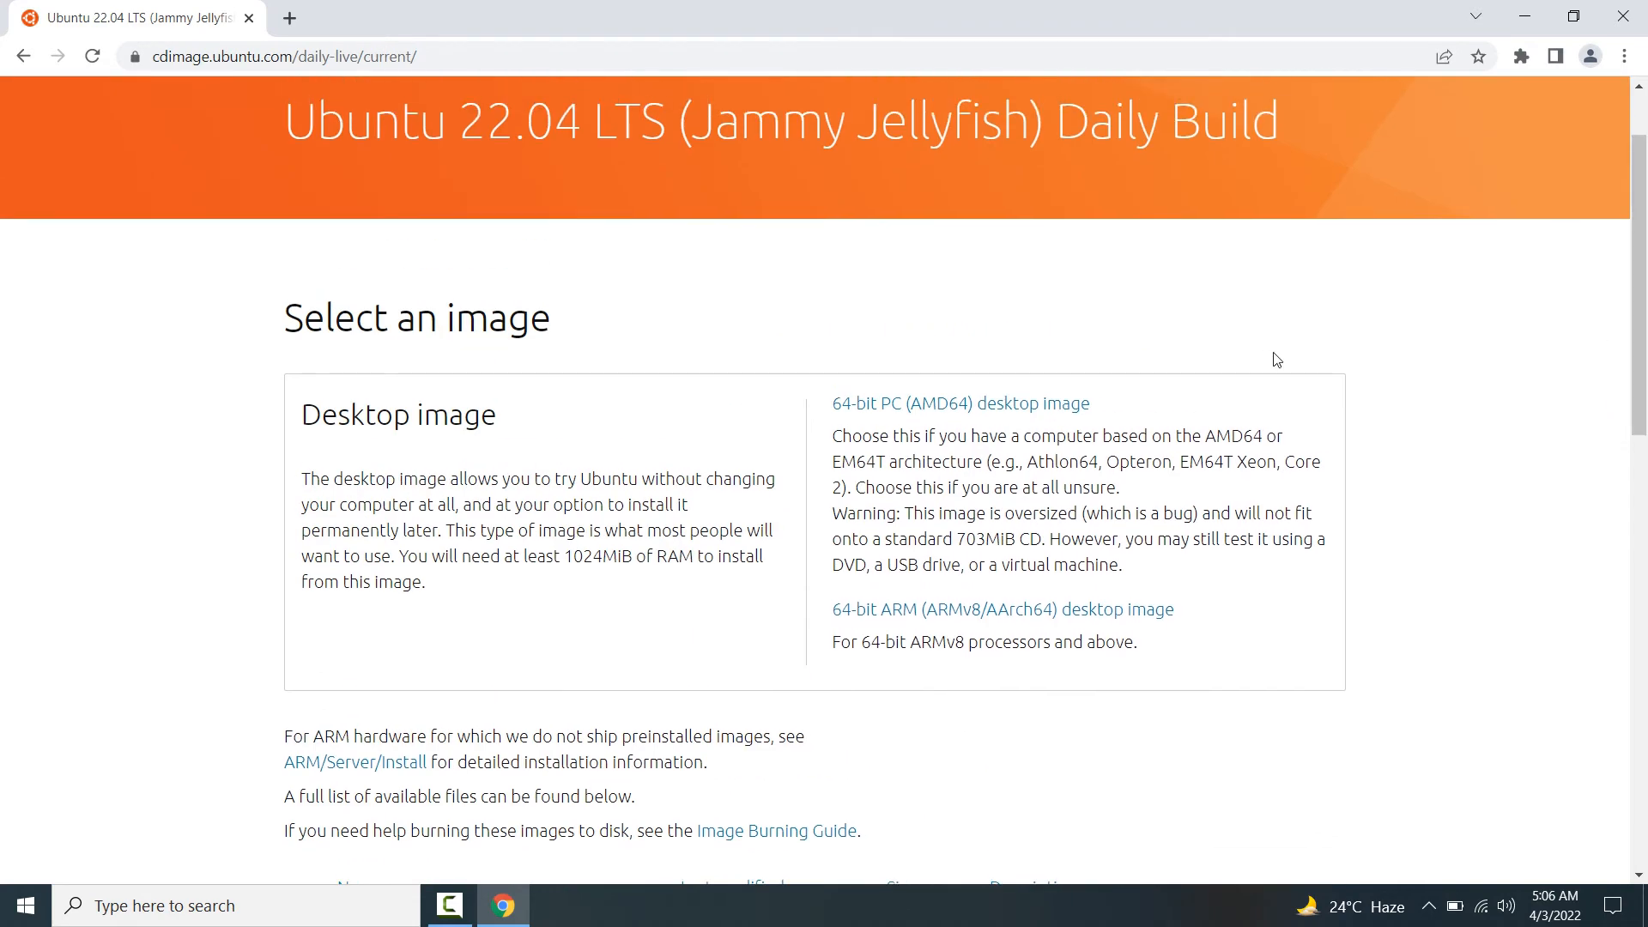
mouse_move(791, 320)
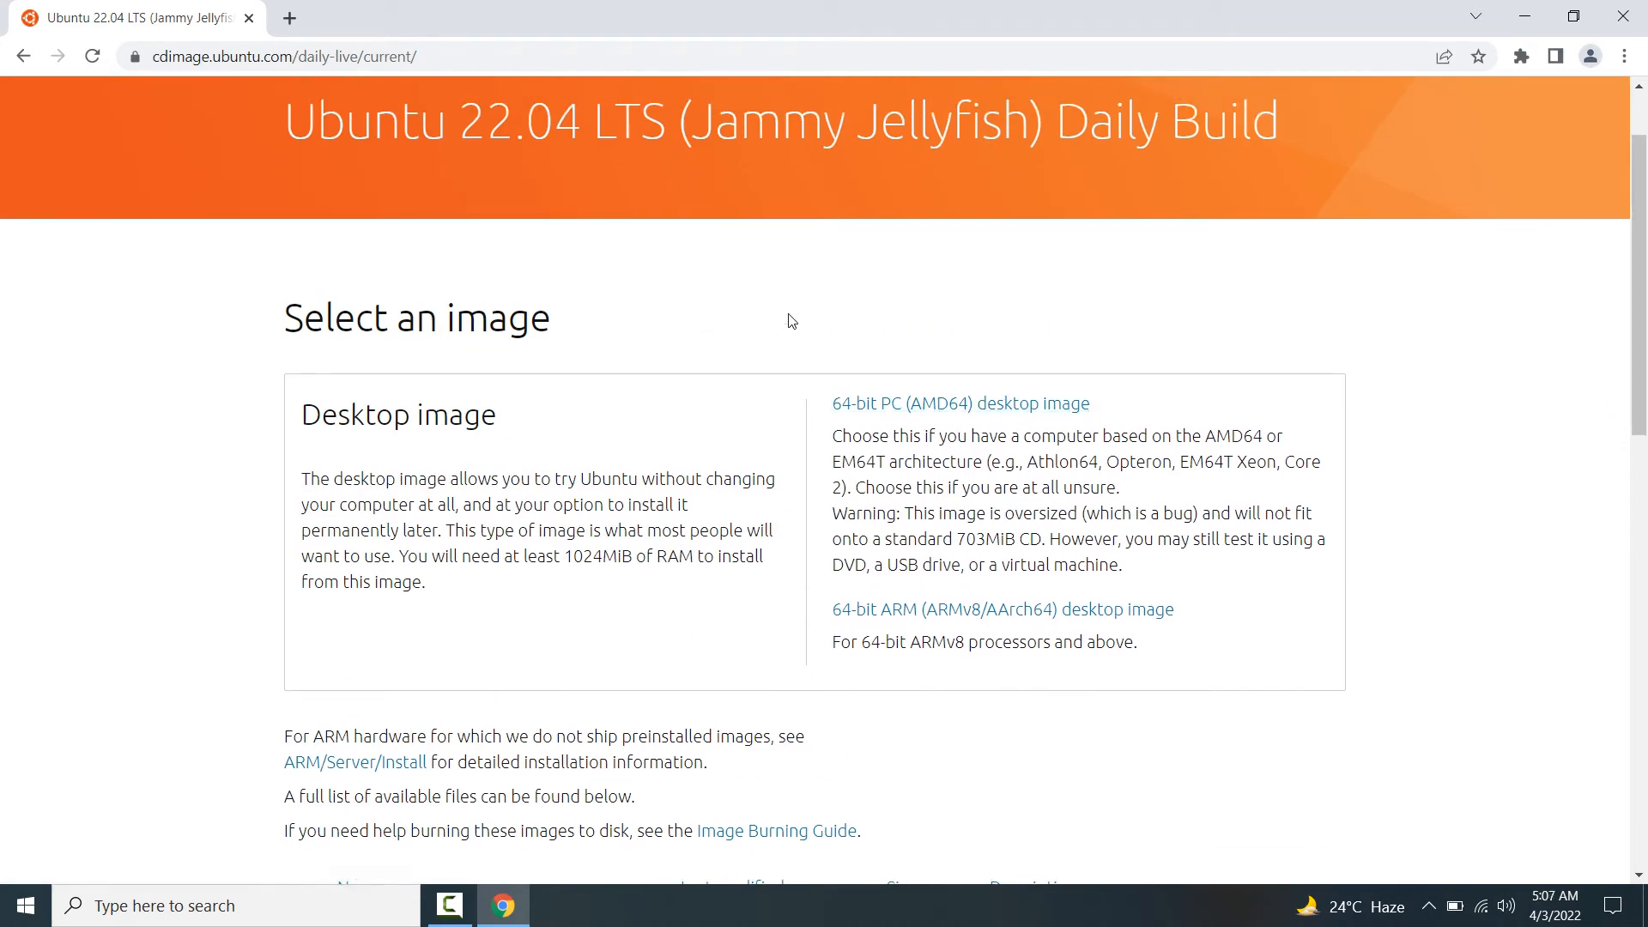
mouse_move(958, 404)
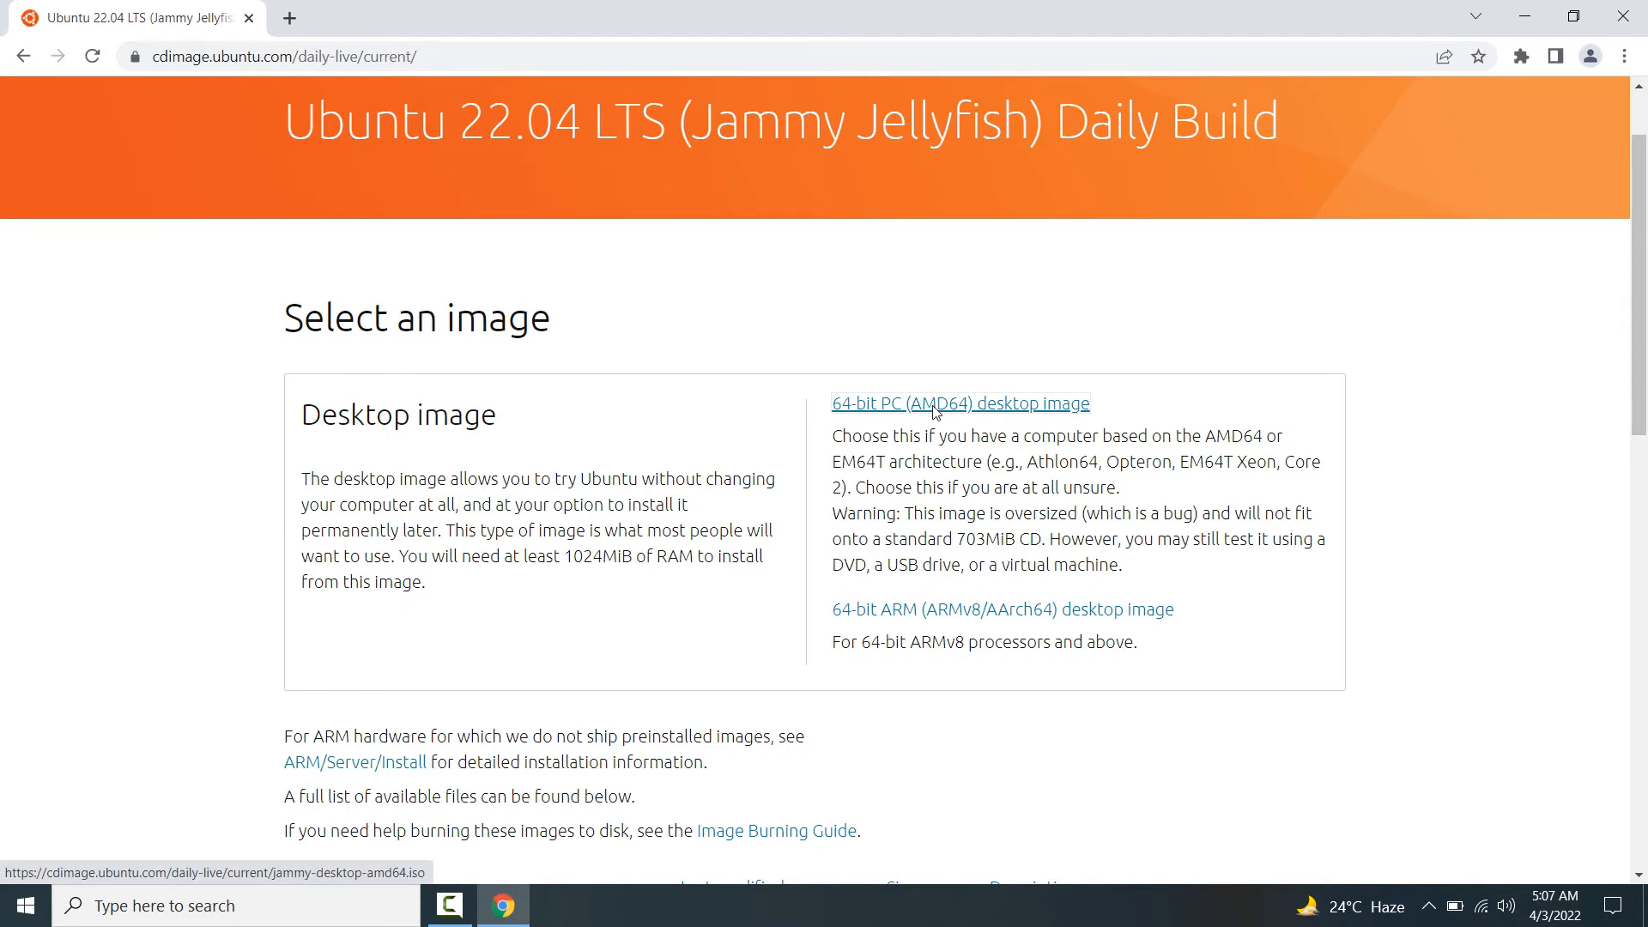
click(958, 402)
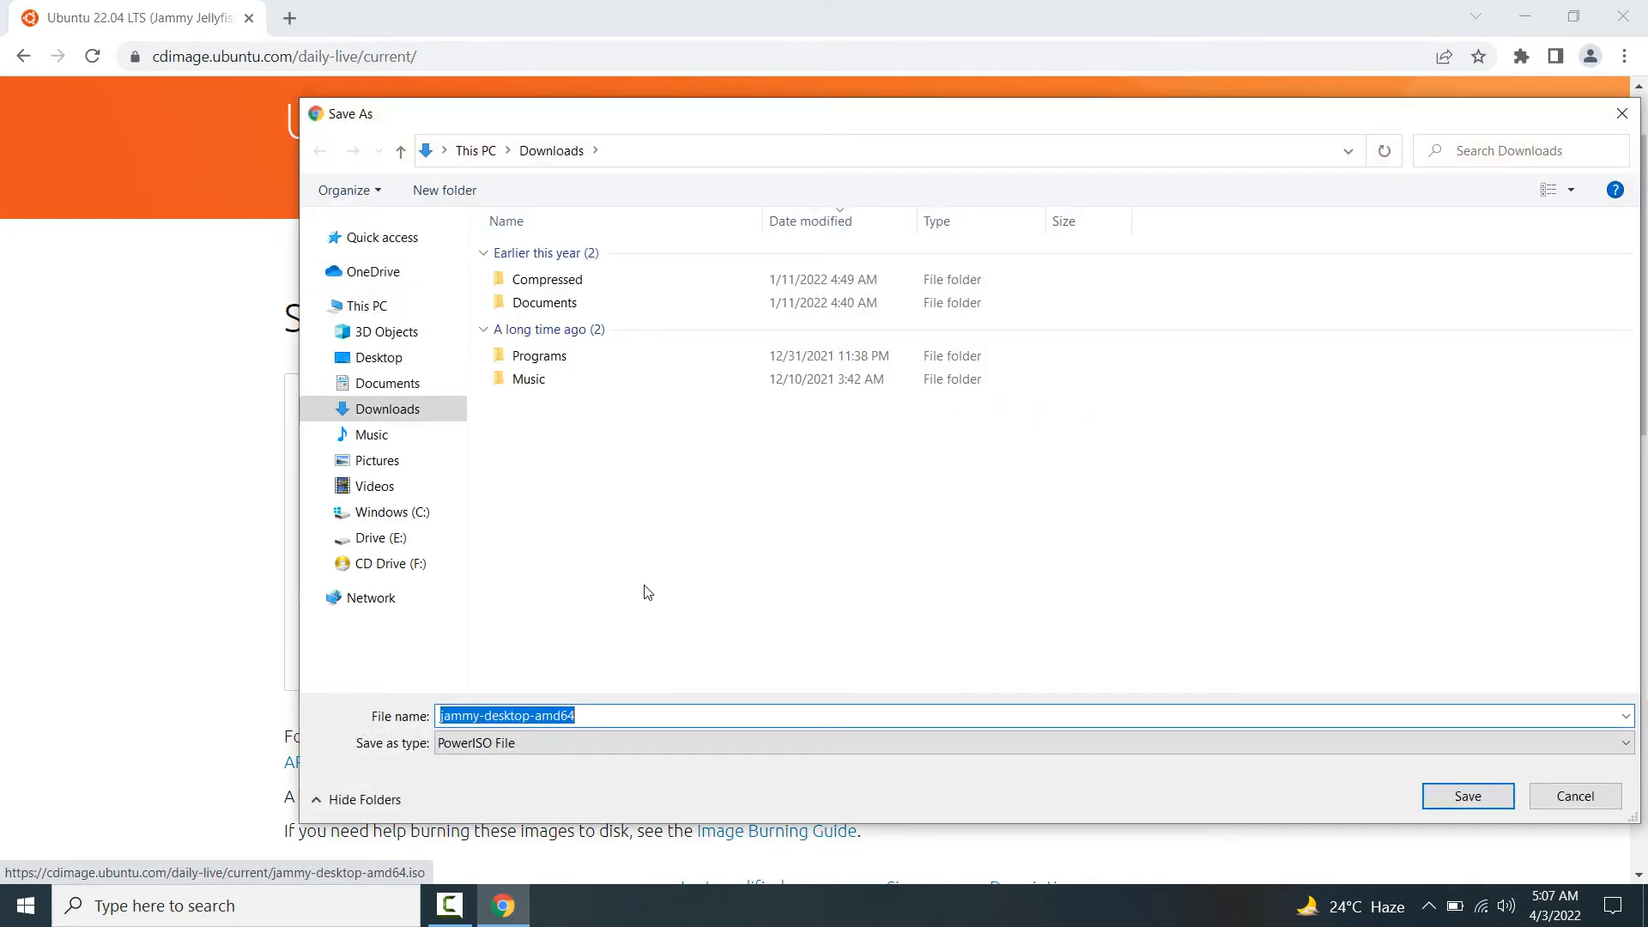
mouse_move(498, 478)
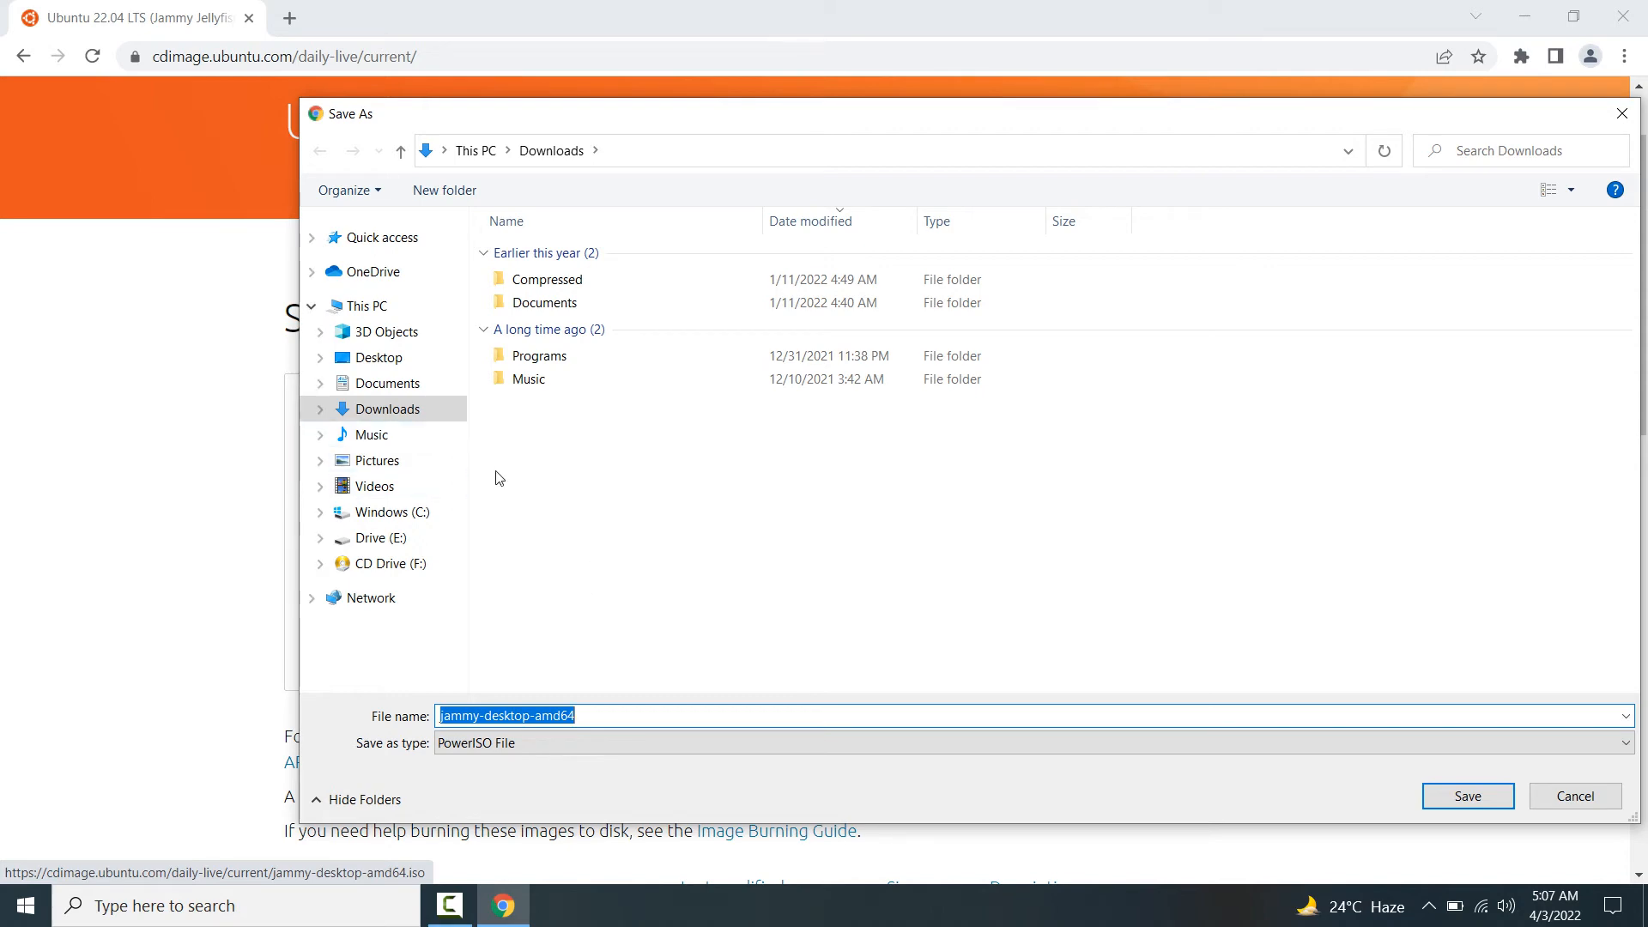
mouse_move(1339, 848)
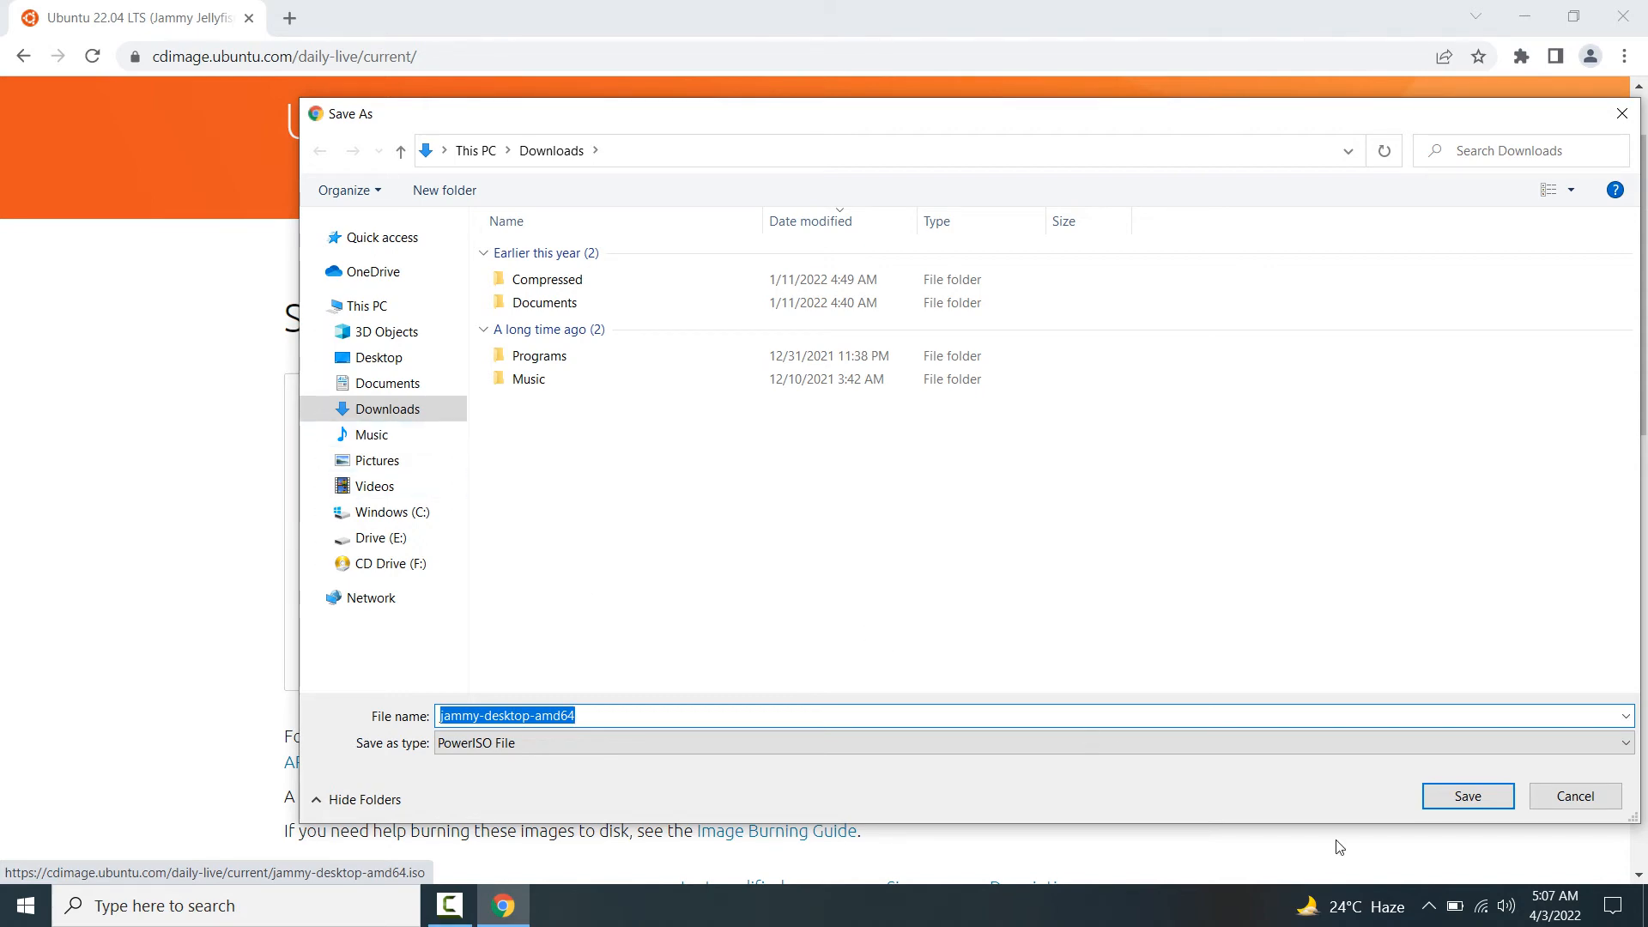
click(1467, 795)
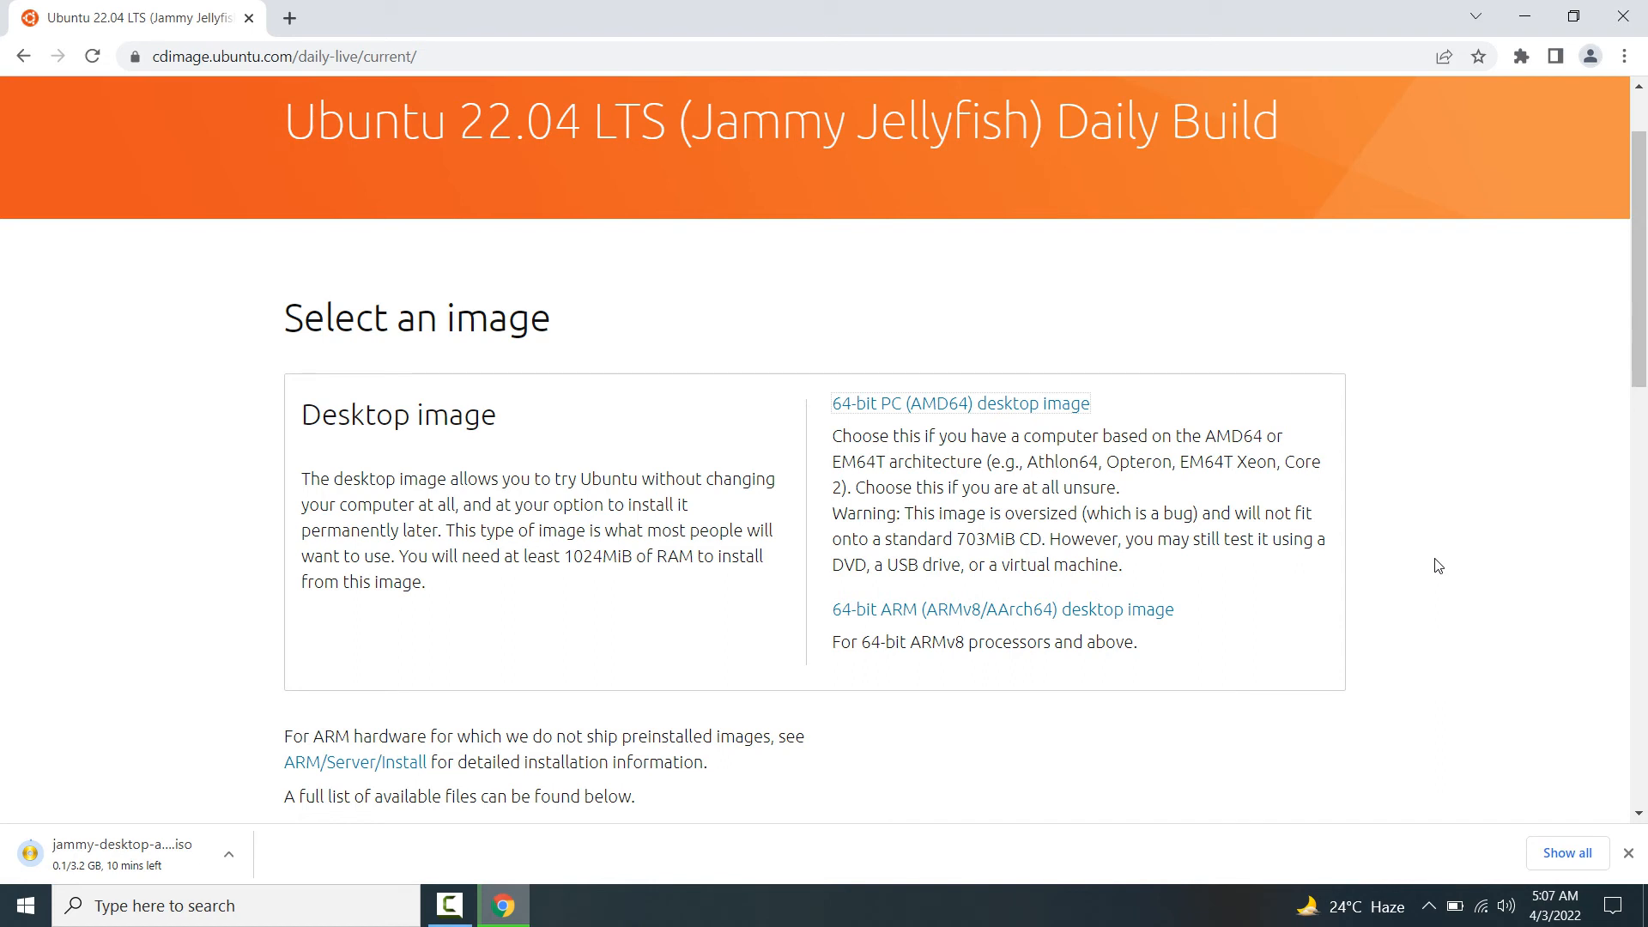
mouse_move(1485, 369)
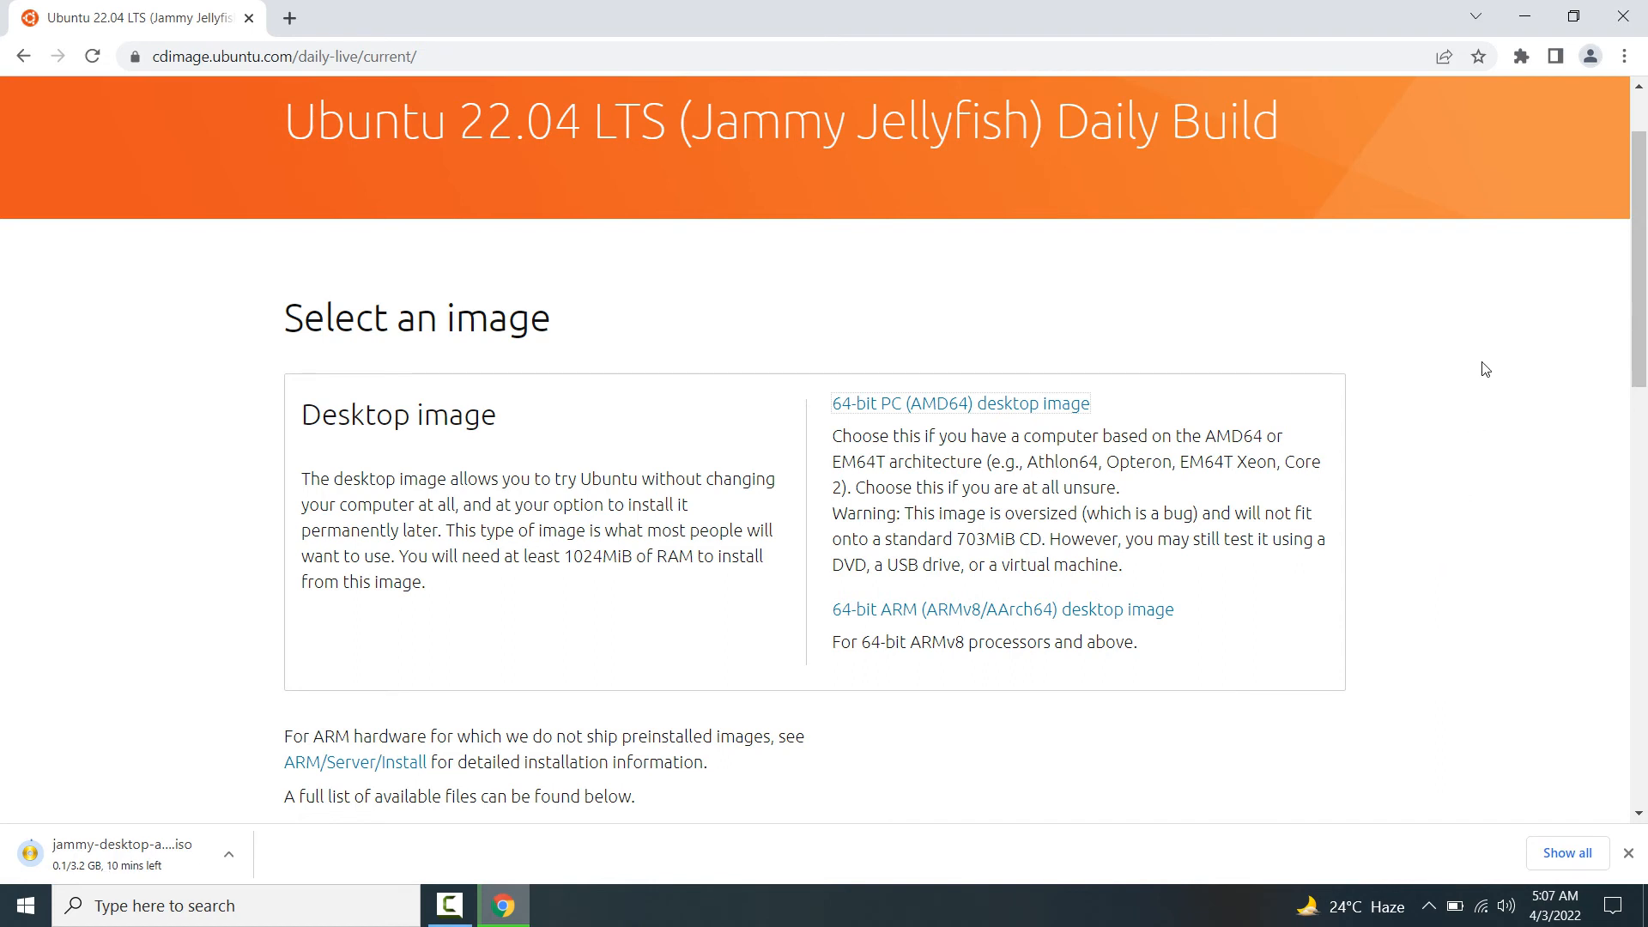
mouse_move(1453, 210)
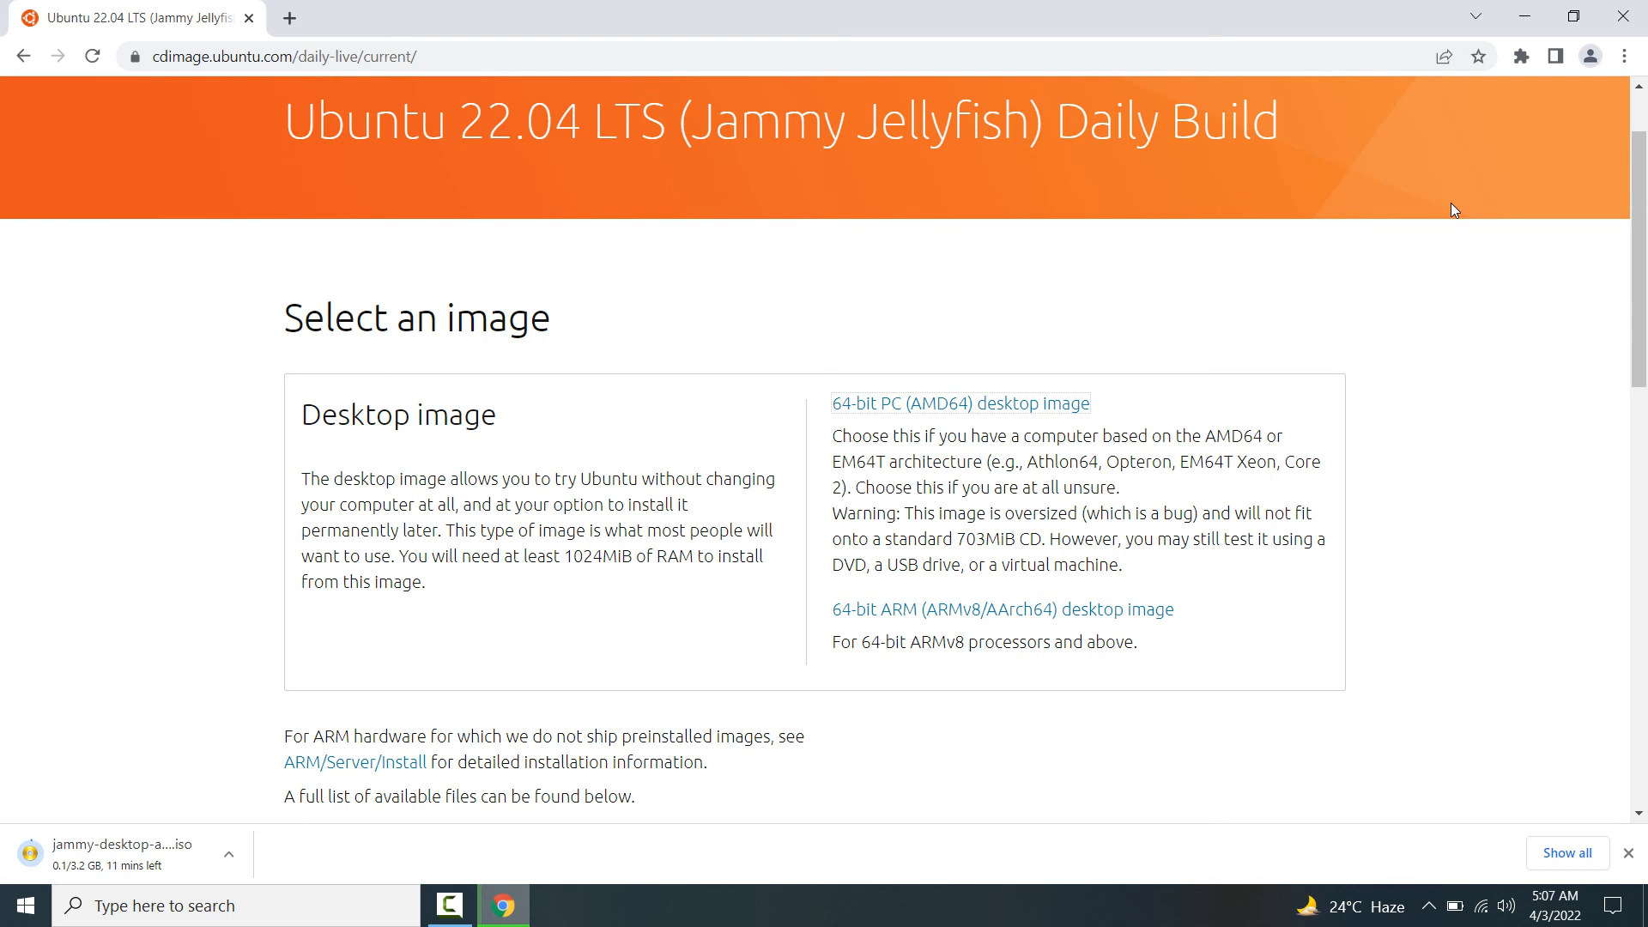
mouse_move(1513, 160)
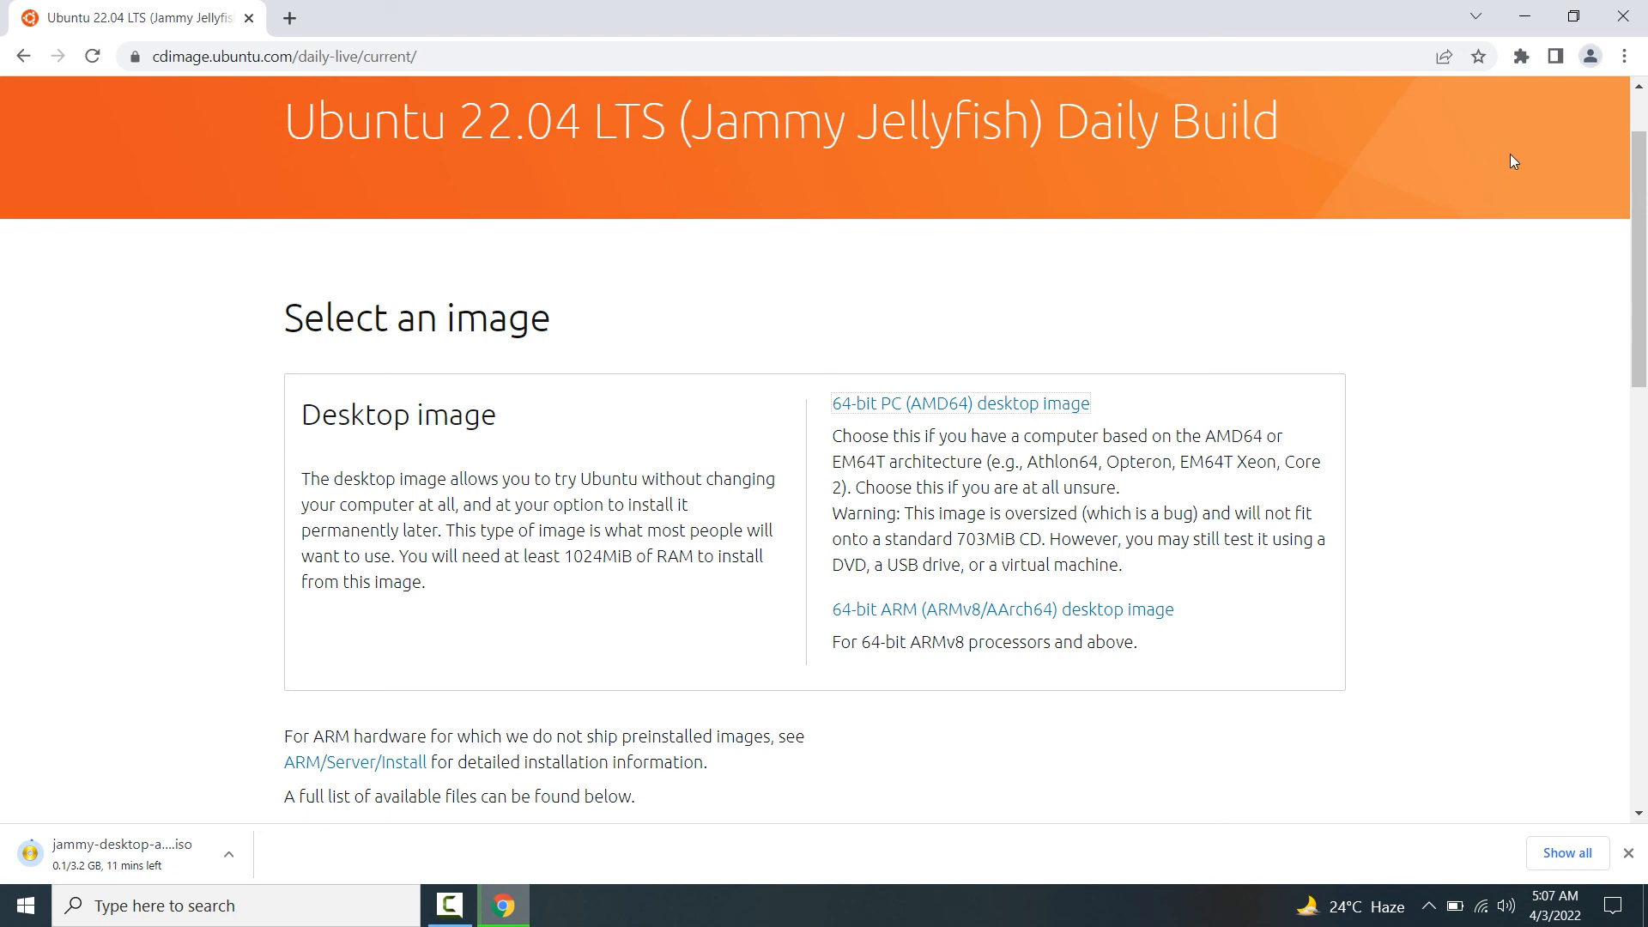